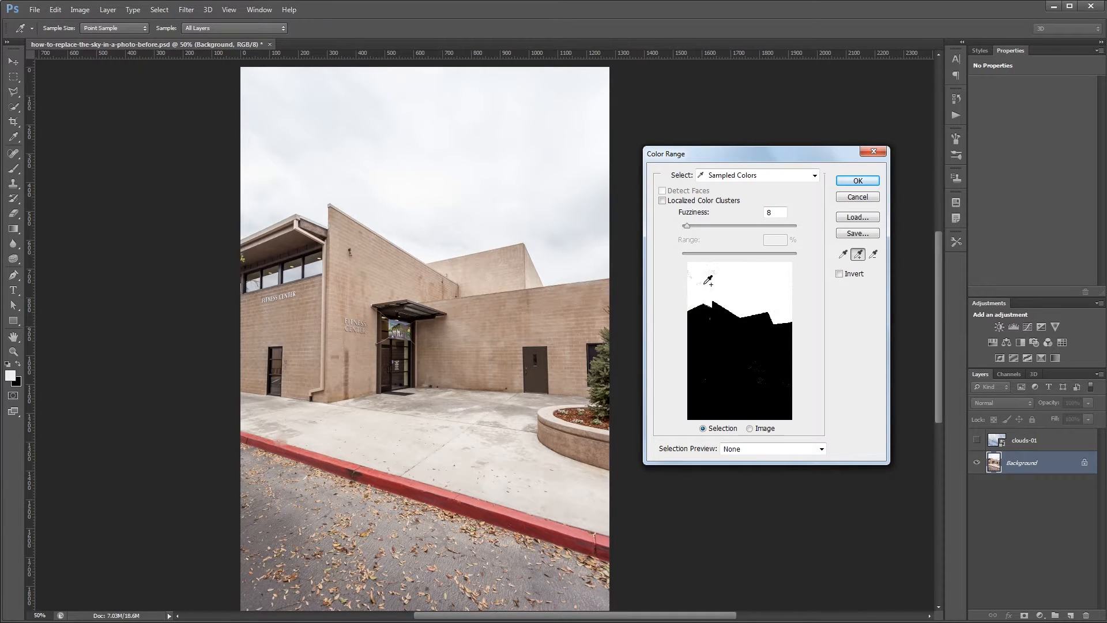
- Raise Color Range Fuzziness slightly to 10 and close the dialog
left_click_drag(686, 224, 689, 224)
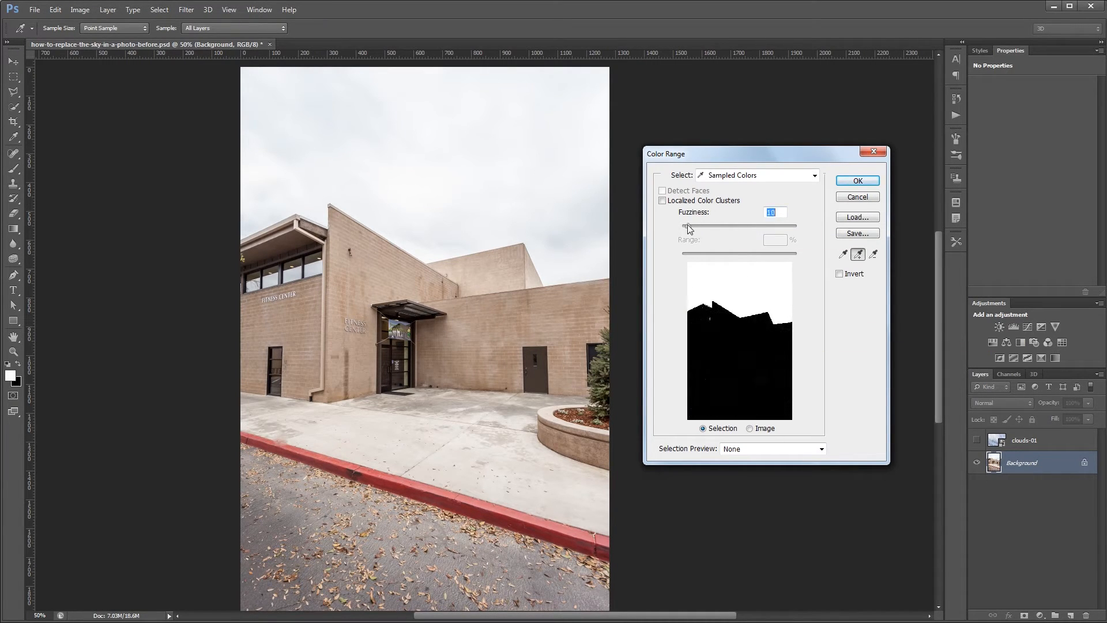
left_click(857, 180)
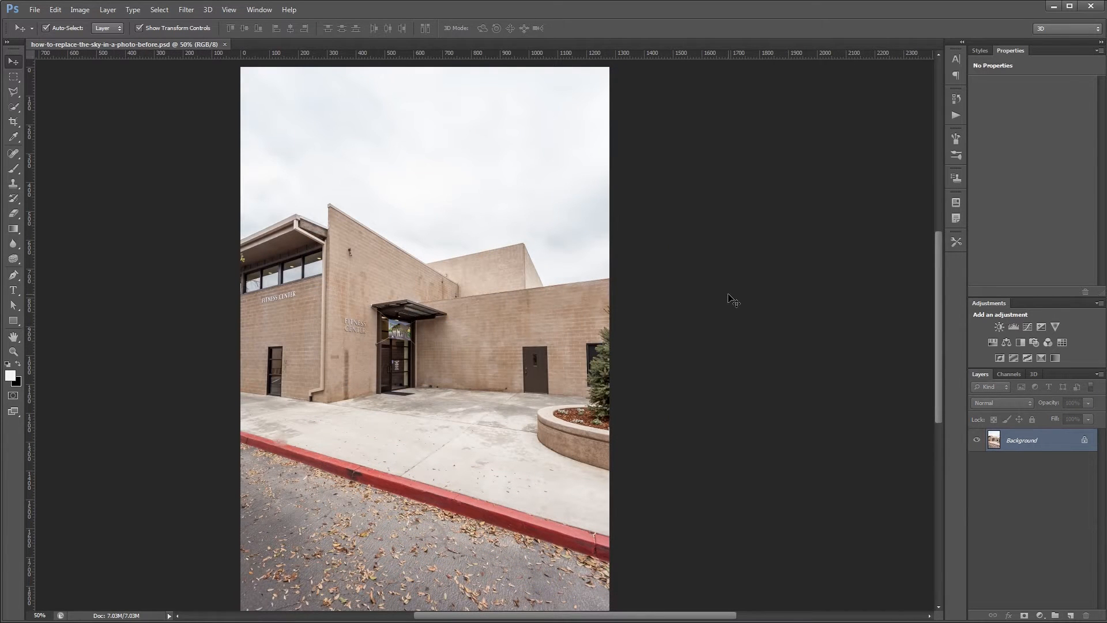
mouse_move(429, 149)
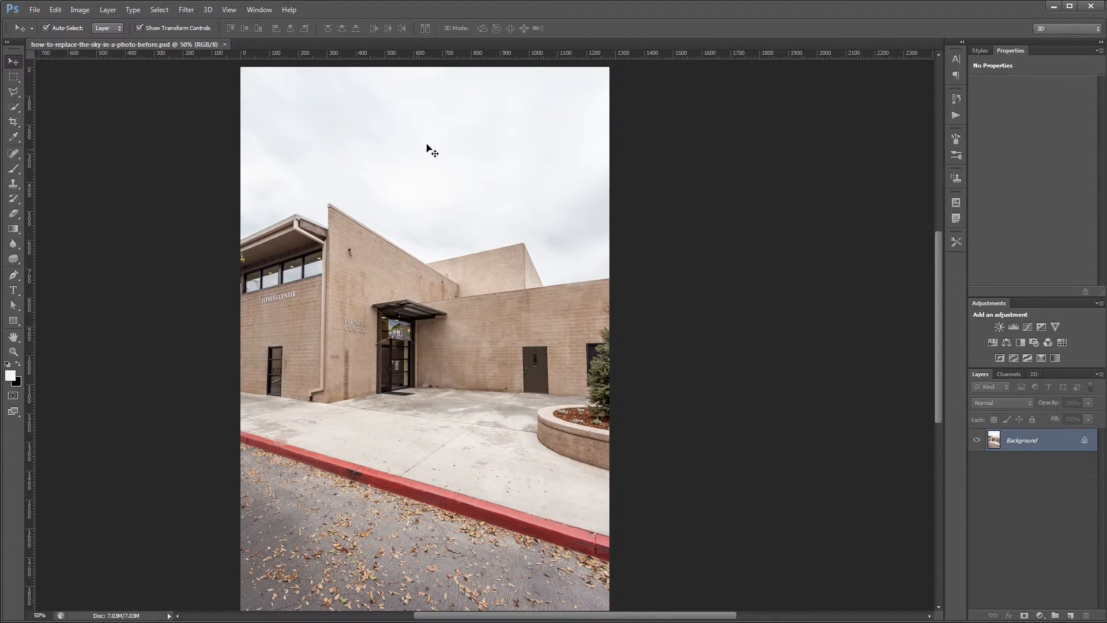
mouse_move(417, 172)
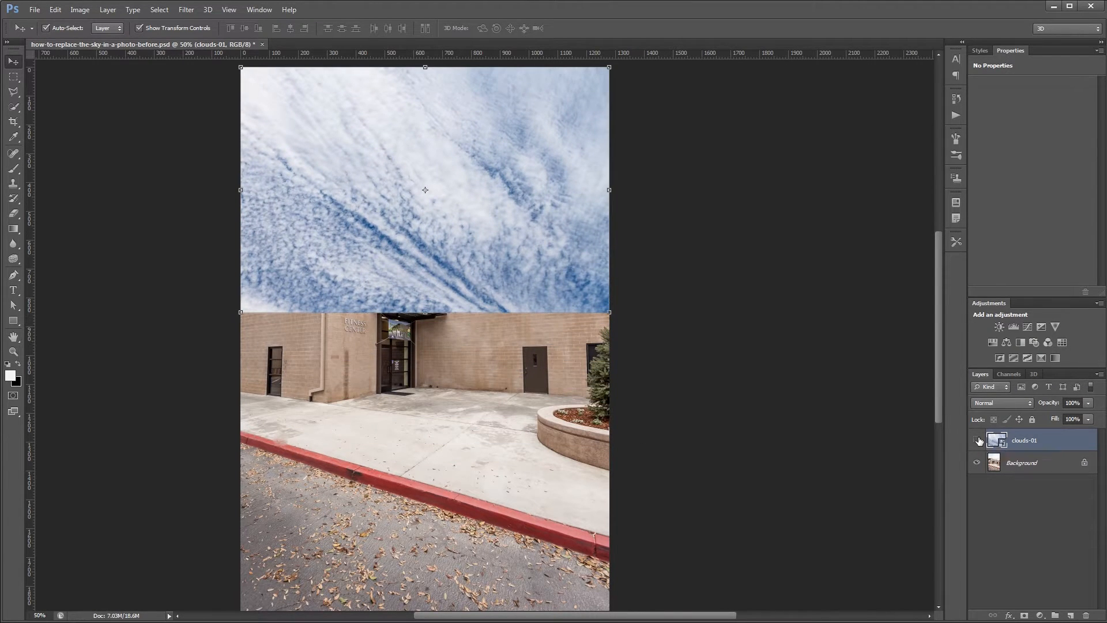
- Hide the clouds-01 layer and make the Background layer active
left_click(977, 440)
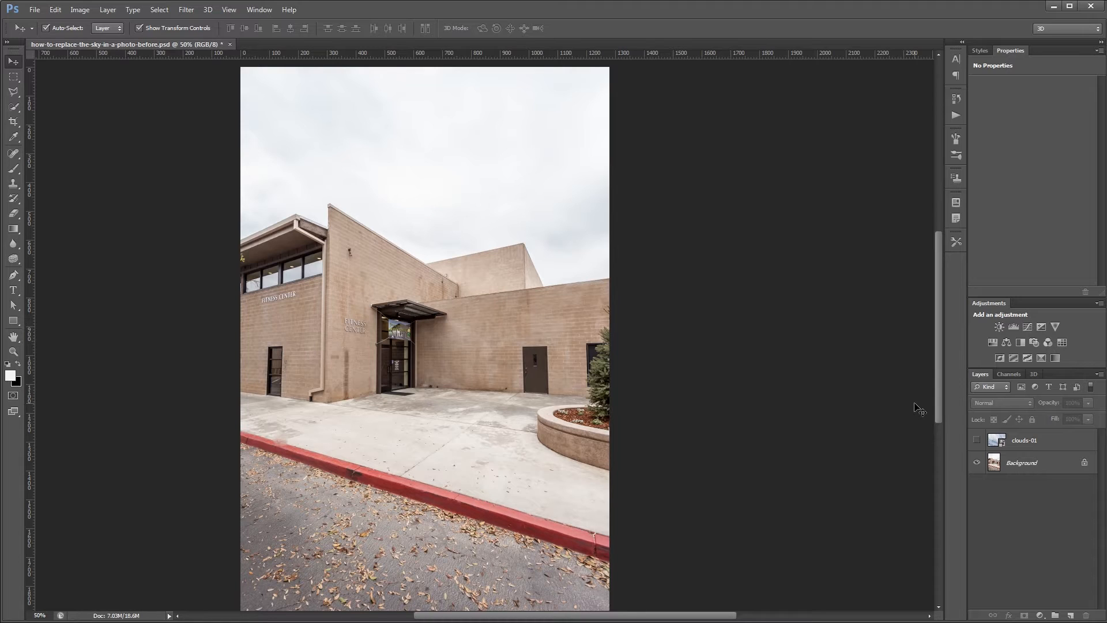
mouse_move(822, 336)
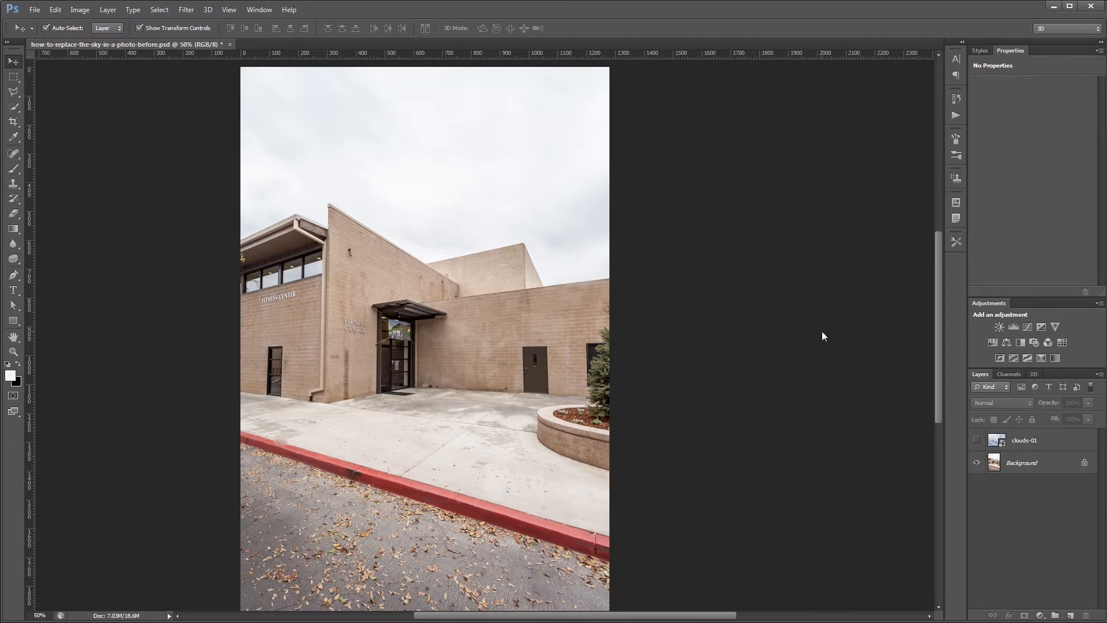
left_click(1022, 462)
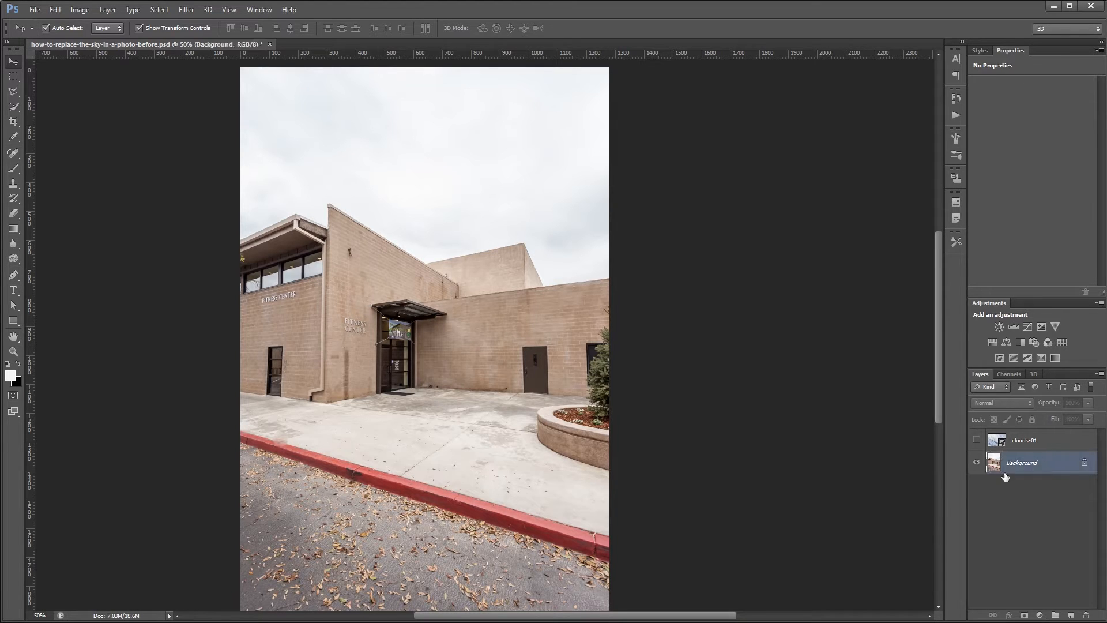
left_click(159, 10)
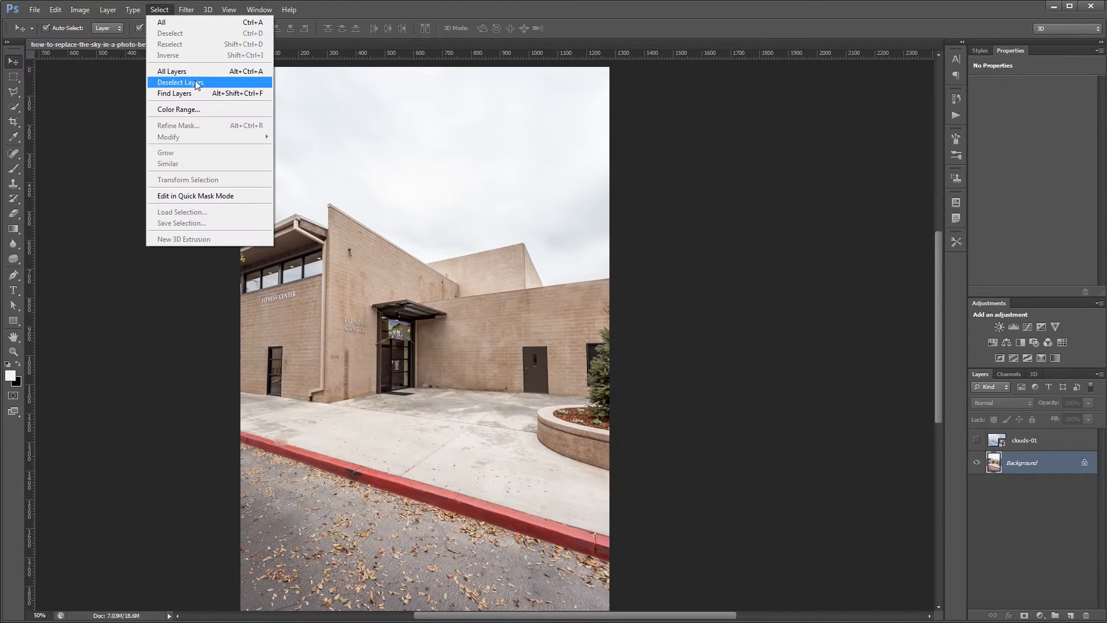
- Open Color Range and add the top-right and rooftop sky tones to the sample
left_click(178, 109)
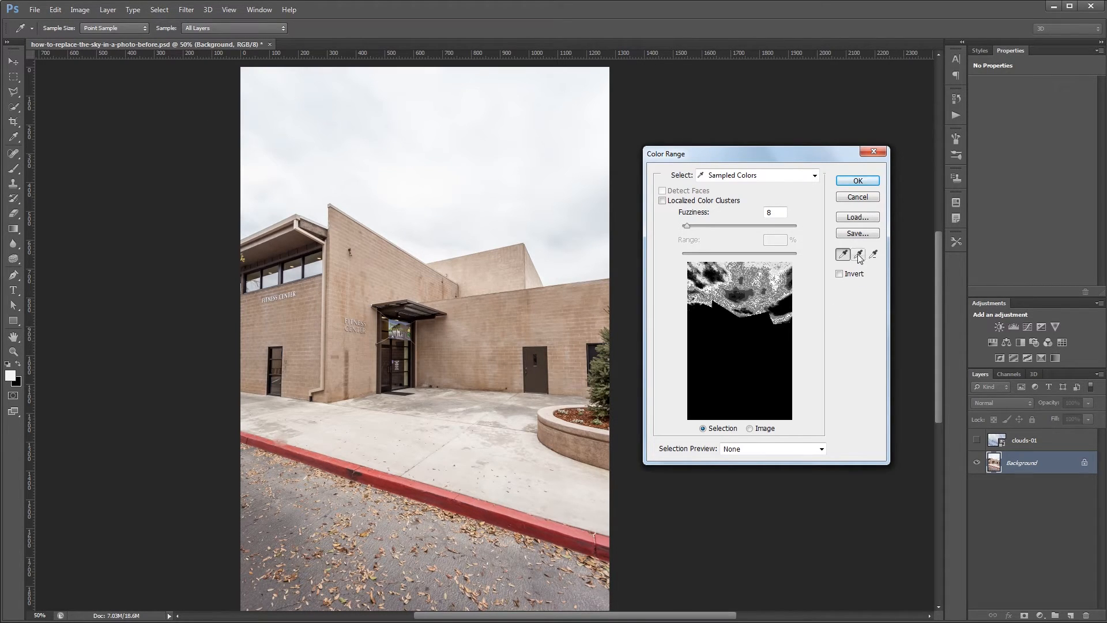
left_click(858, 254)
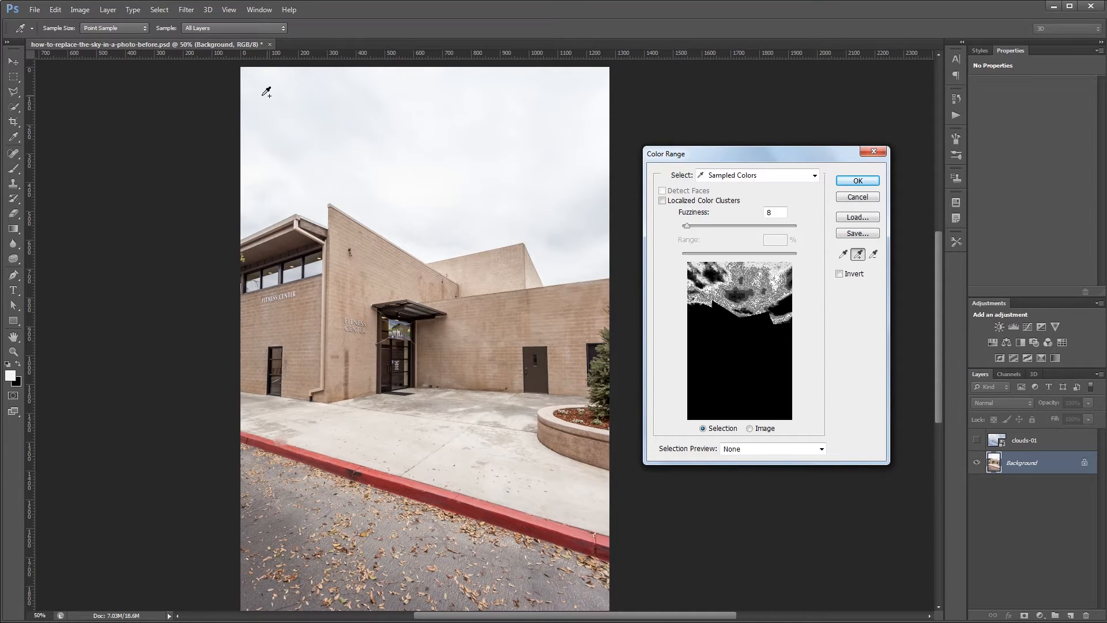
mouse_move(285, 174)
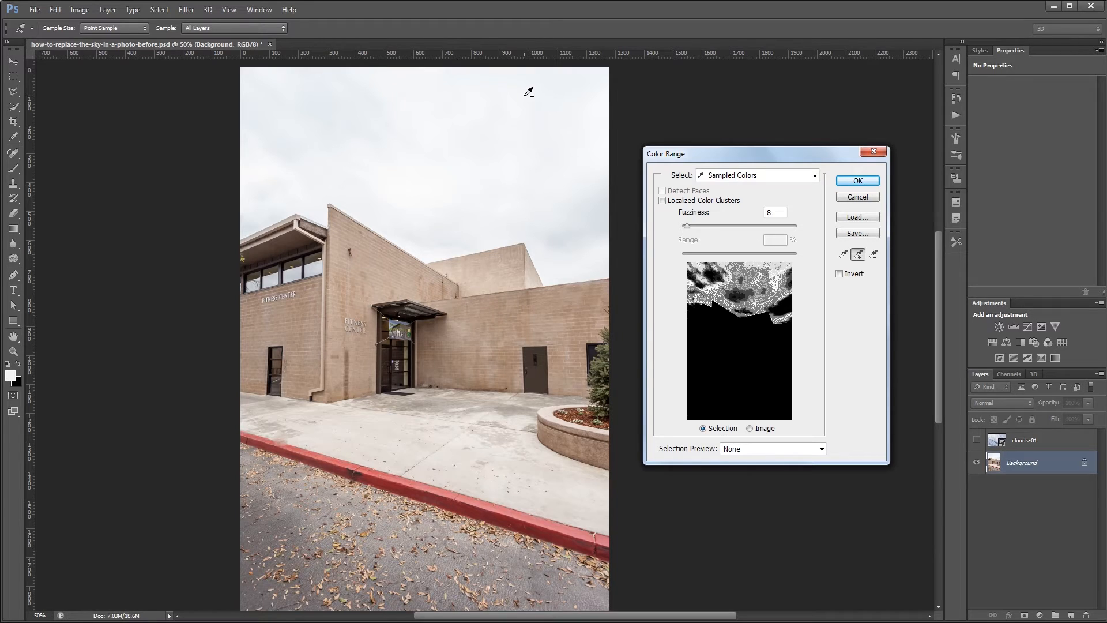
mouse_move(588, 87)
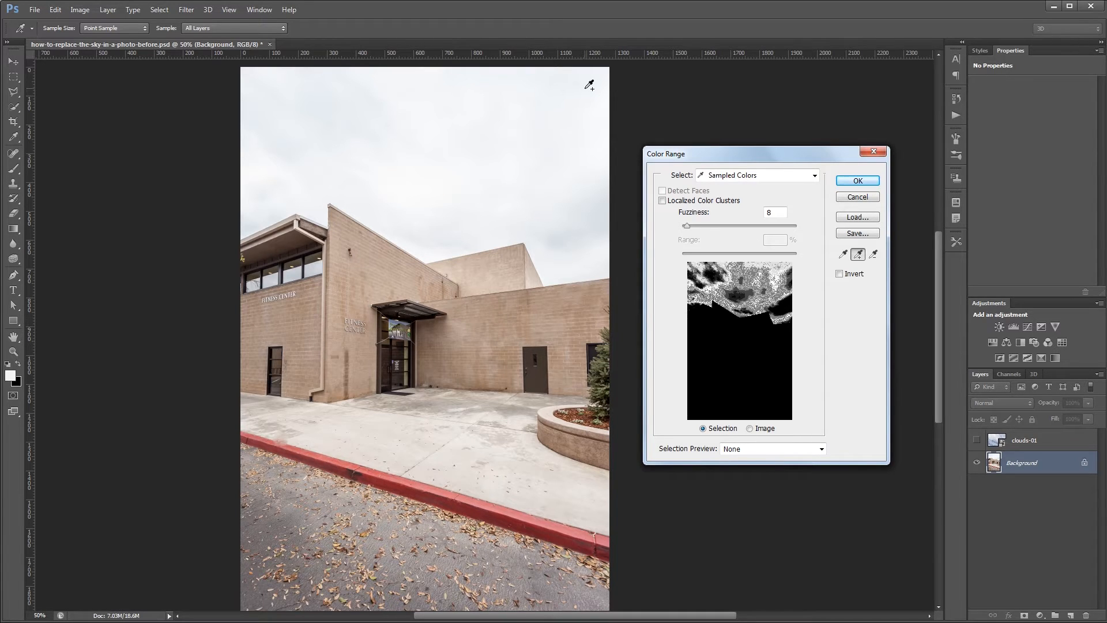
left_click(477, 204)
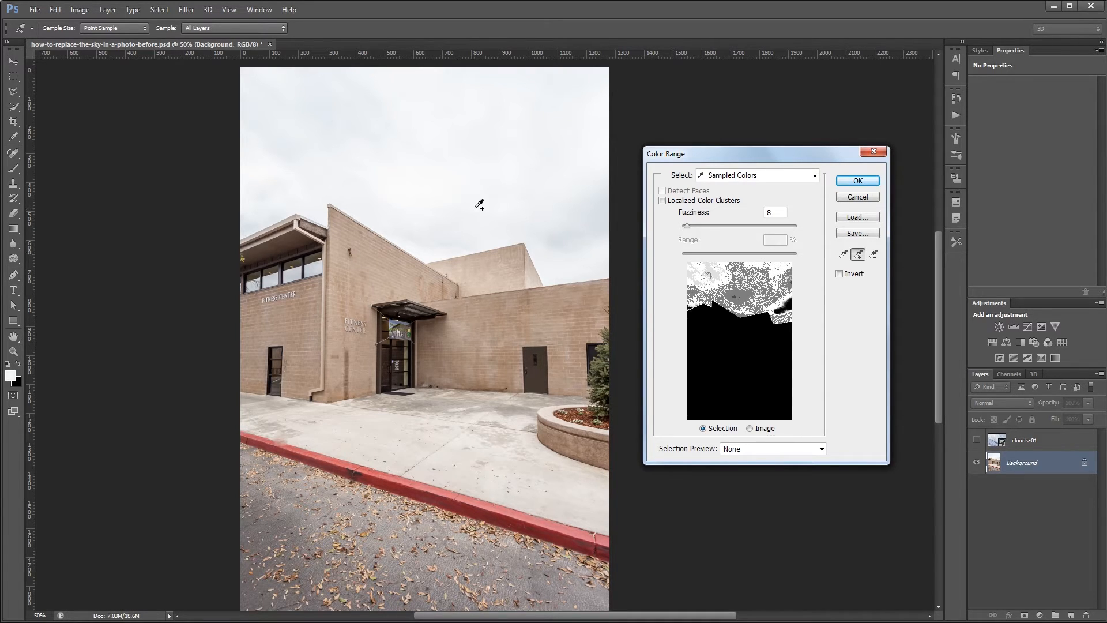
left_click(449, 171)
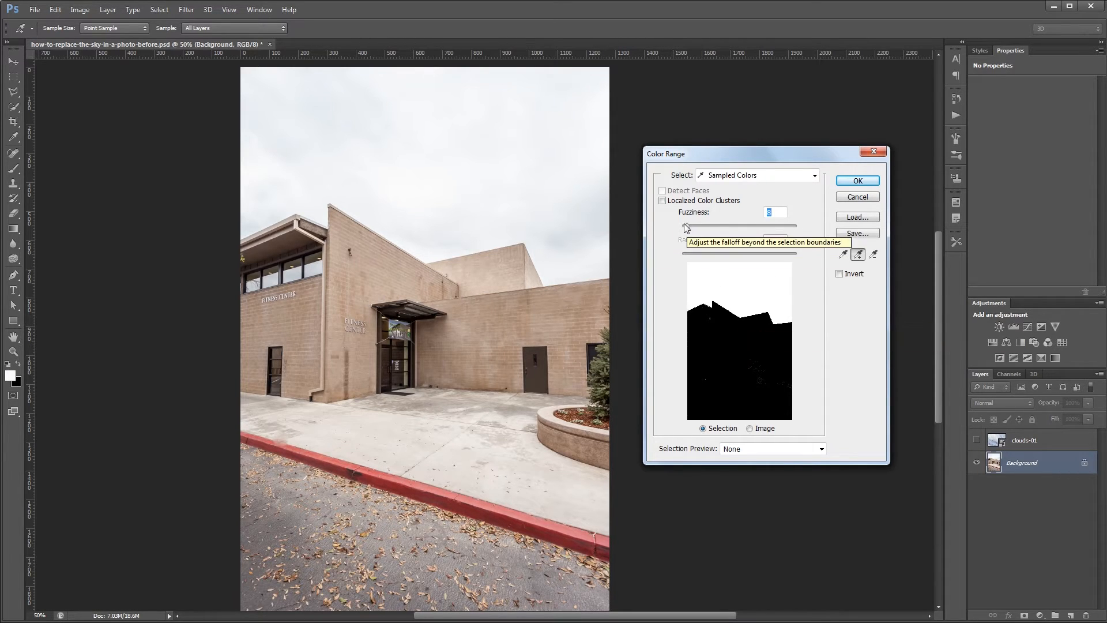
- Adjust Fuzziness up and back down to 10, then confirm the sky selection
left_click_drag(687, 227, 726, 226)
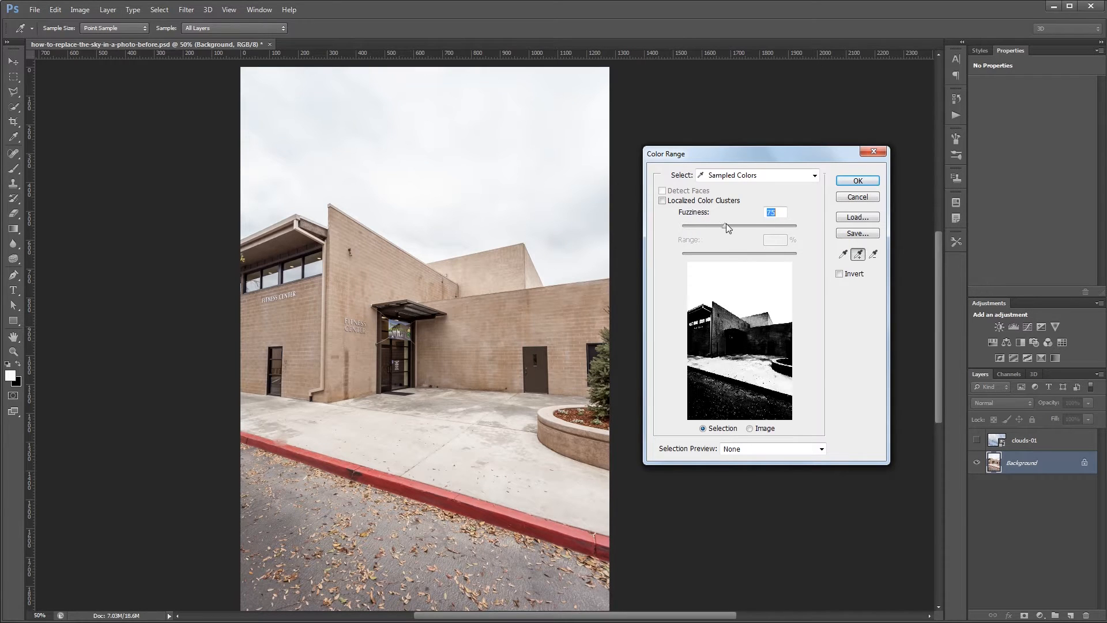
left_click_drag(725, 226, 734, 226)
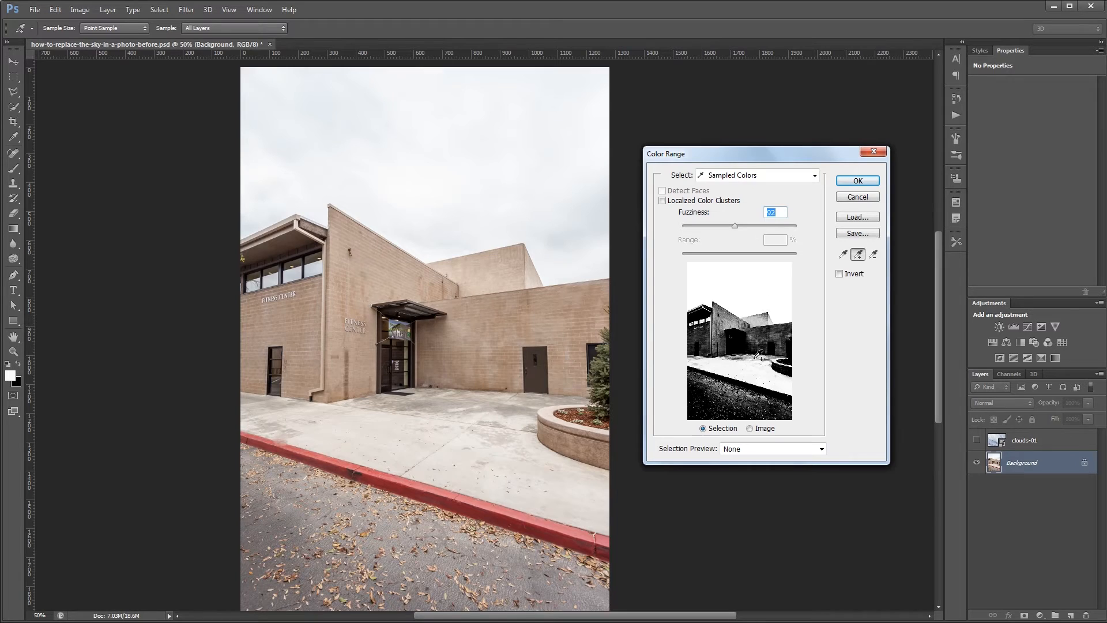
mouse_move(750, 206)
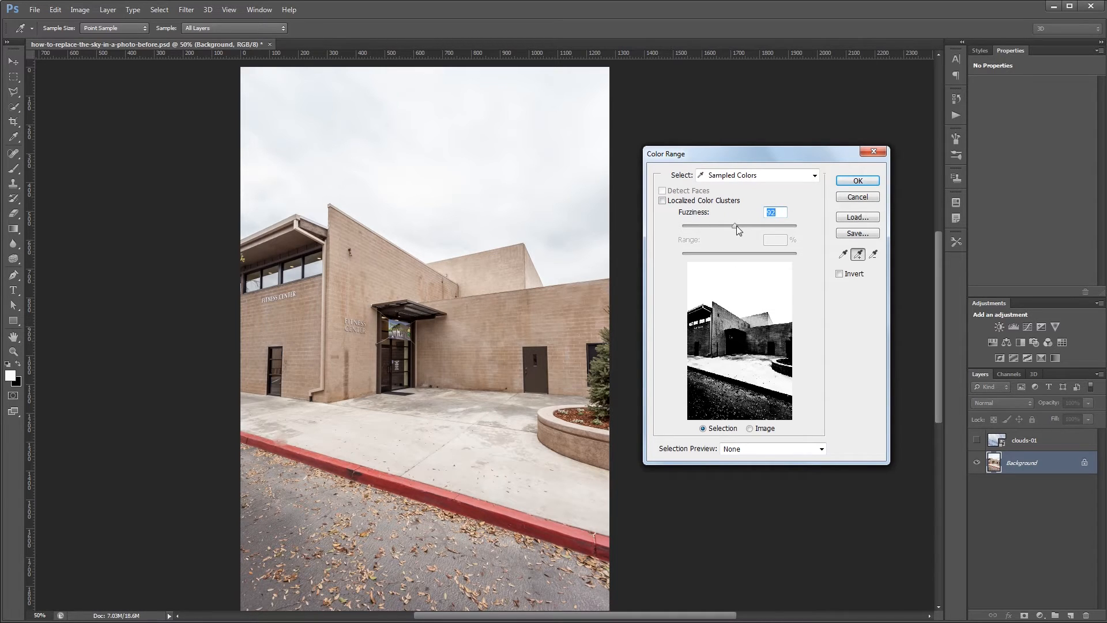
left_click_drag(737, 228, 726, 227)
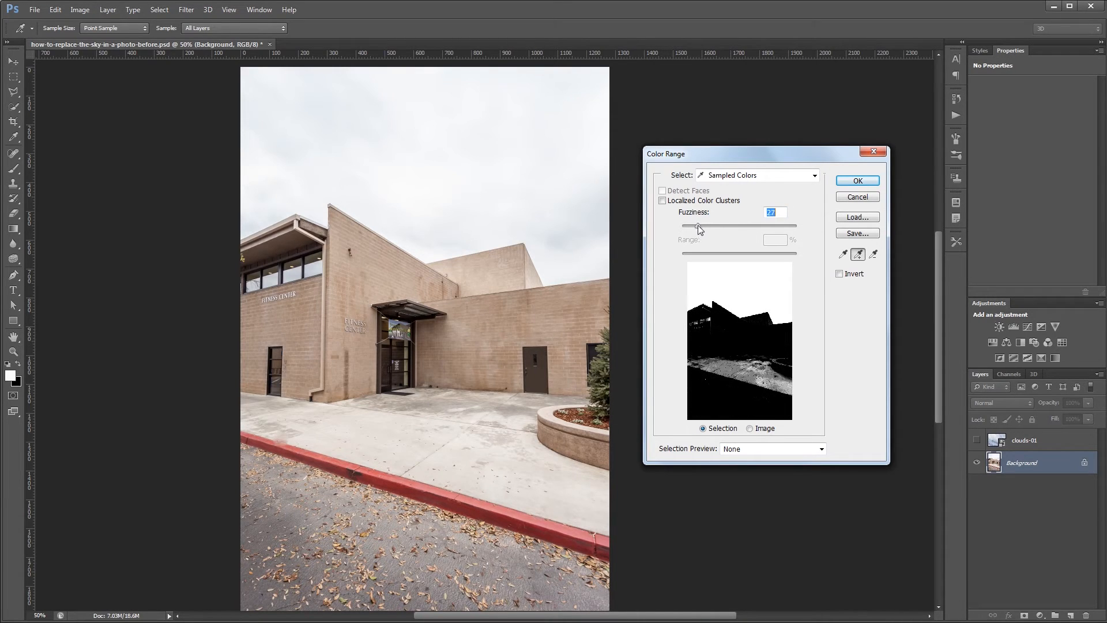
left_click_drag(699, 226, 687, 227)
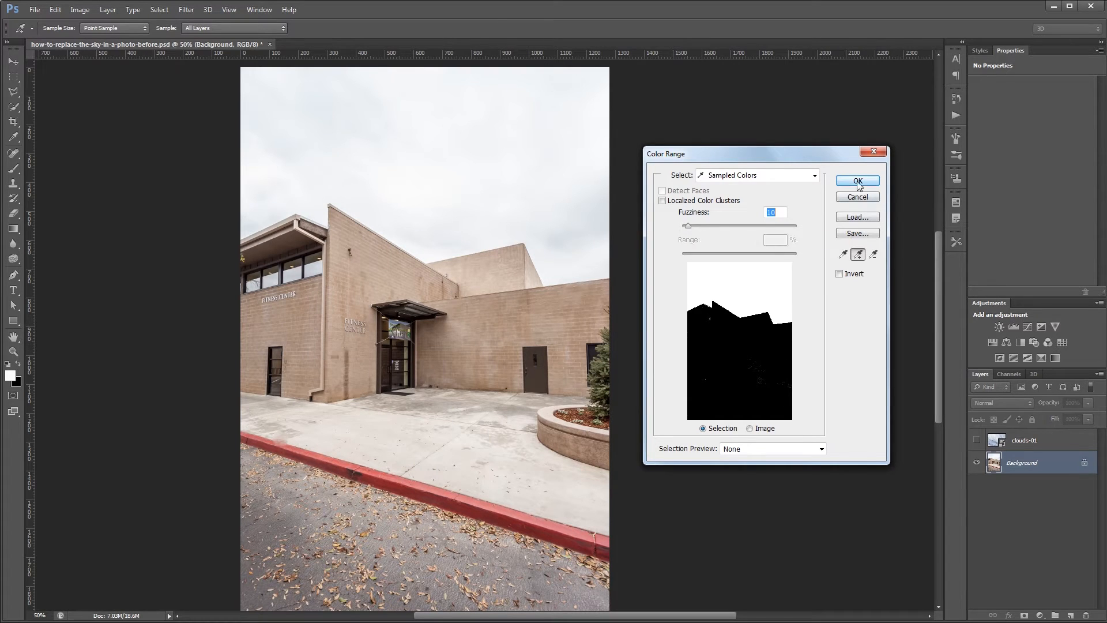
left_click(858, 180)
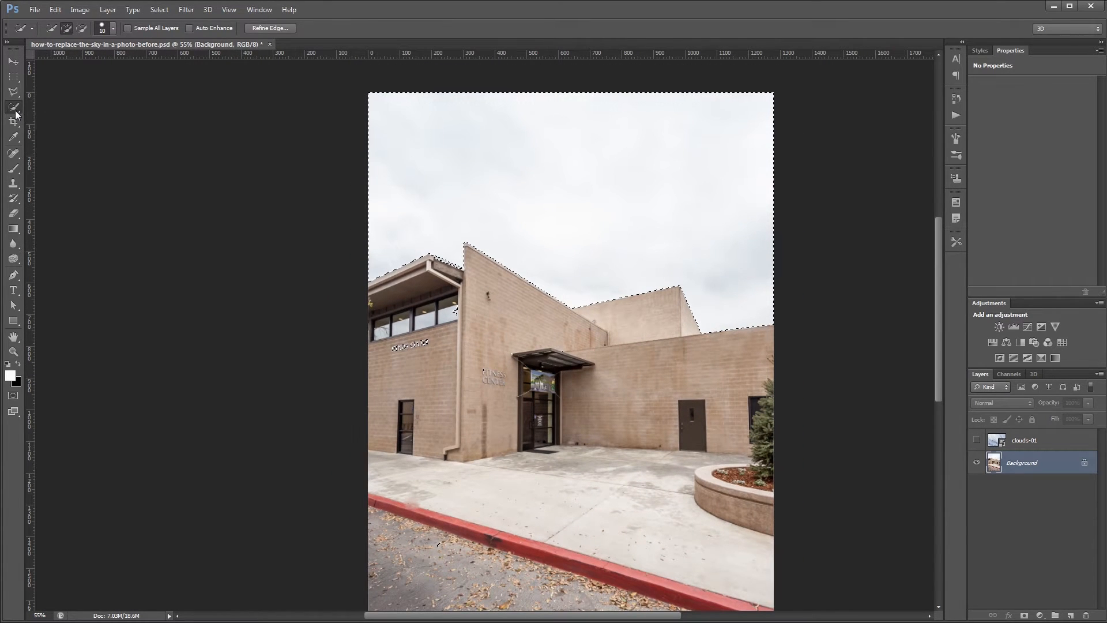
- Switch to the Quick Selection Tool and add the sky along the roof edge
left_click(7, 106)
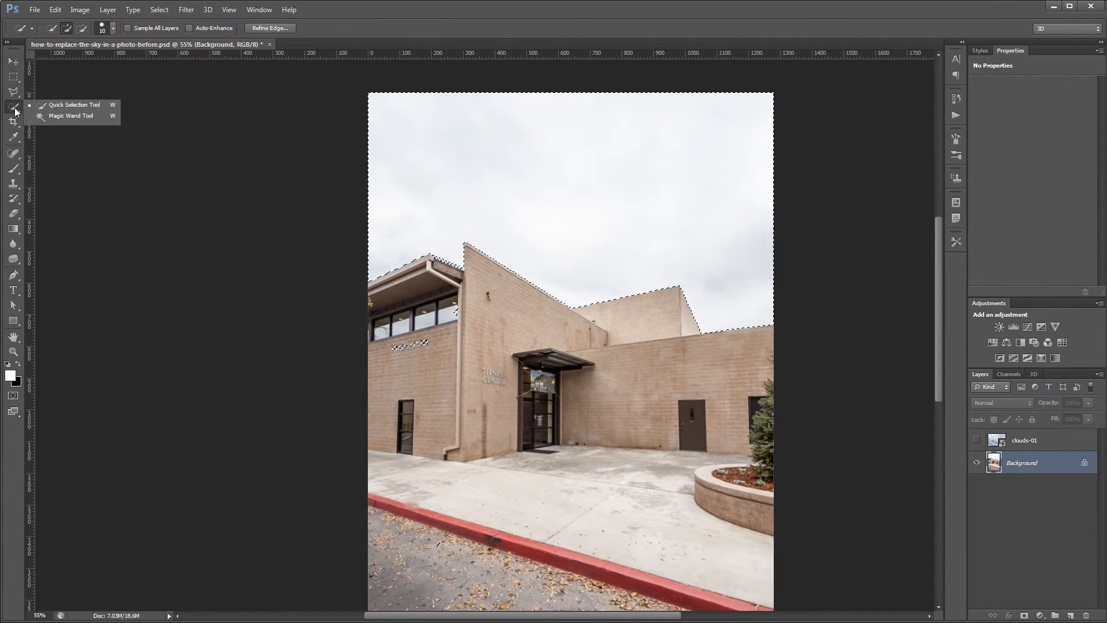
mouse_move(74, 106)
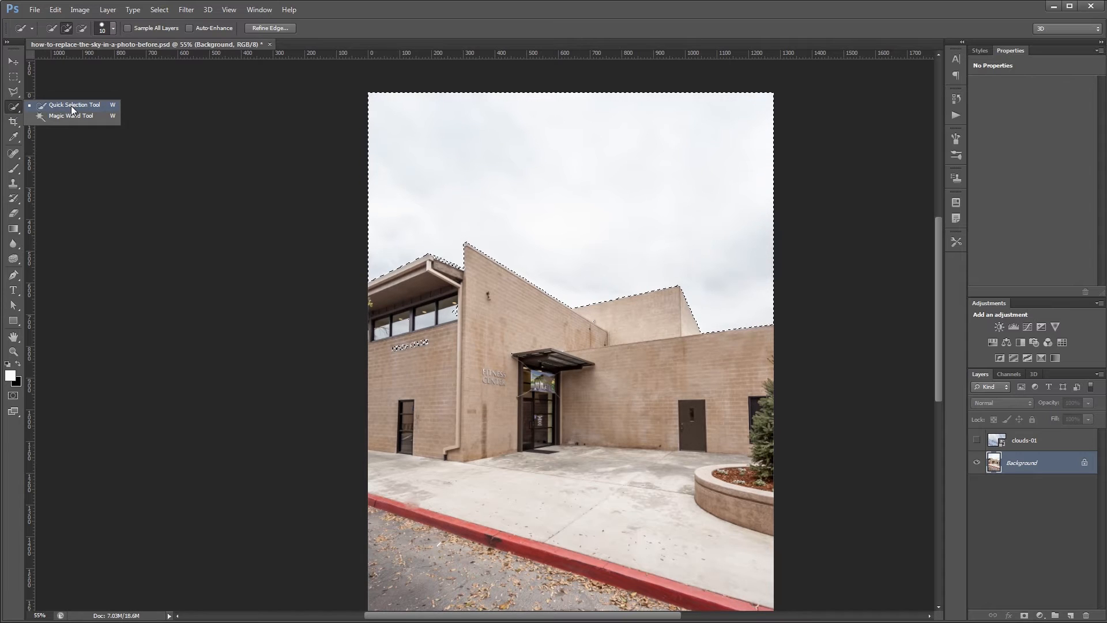
left_click(71, 104)
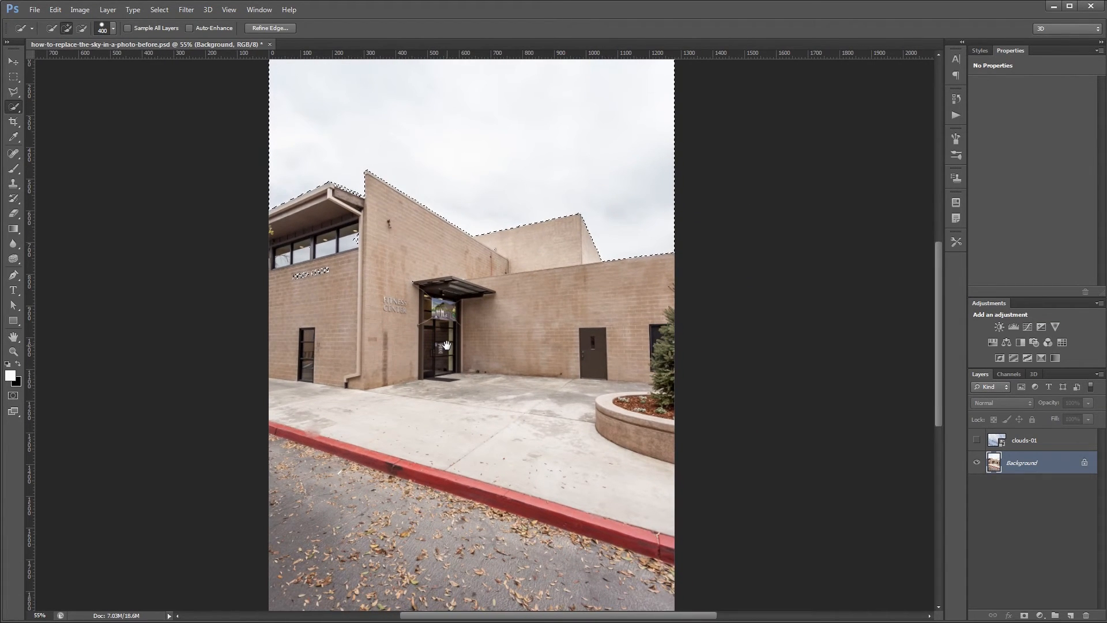
mouse_move(295, 329)
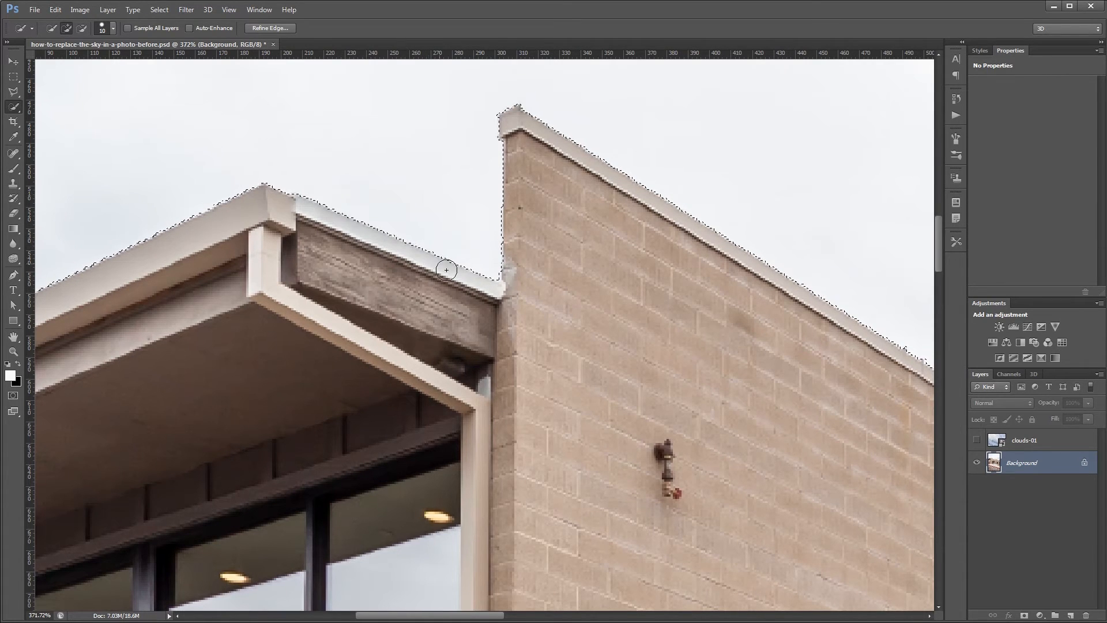
left_click_drag(446, 270, 518, 393)
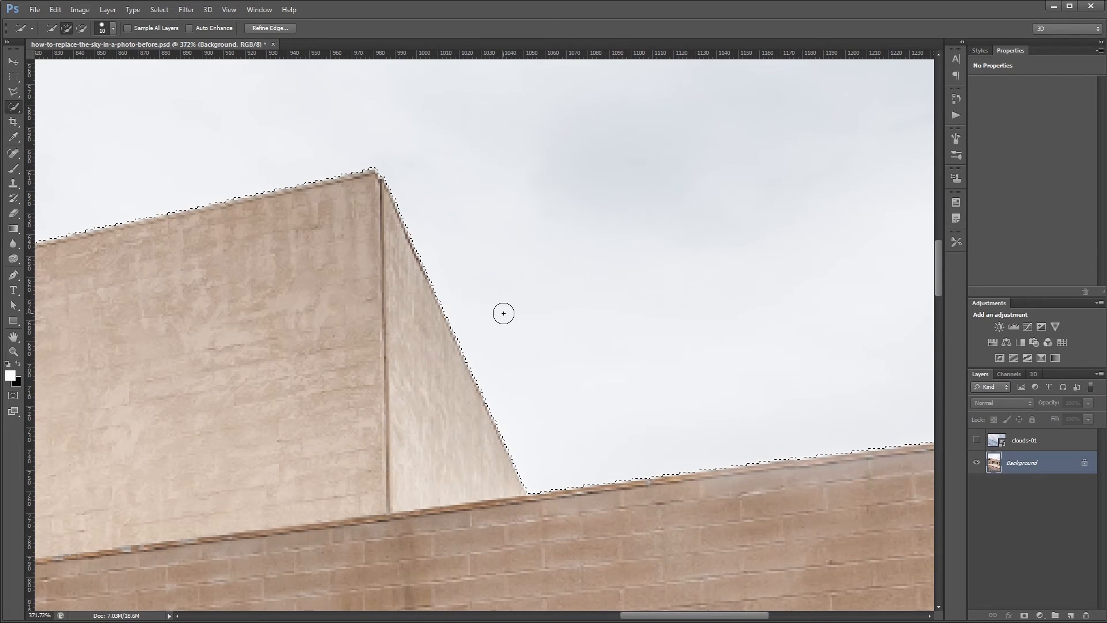
- Refine the selection edge with Smooth 2 and a positive Shift Edge
right_click(502, 313)
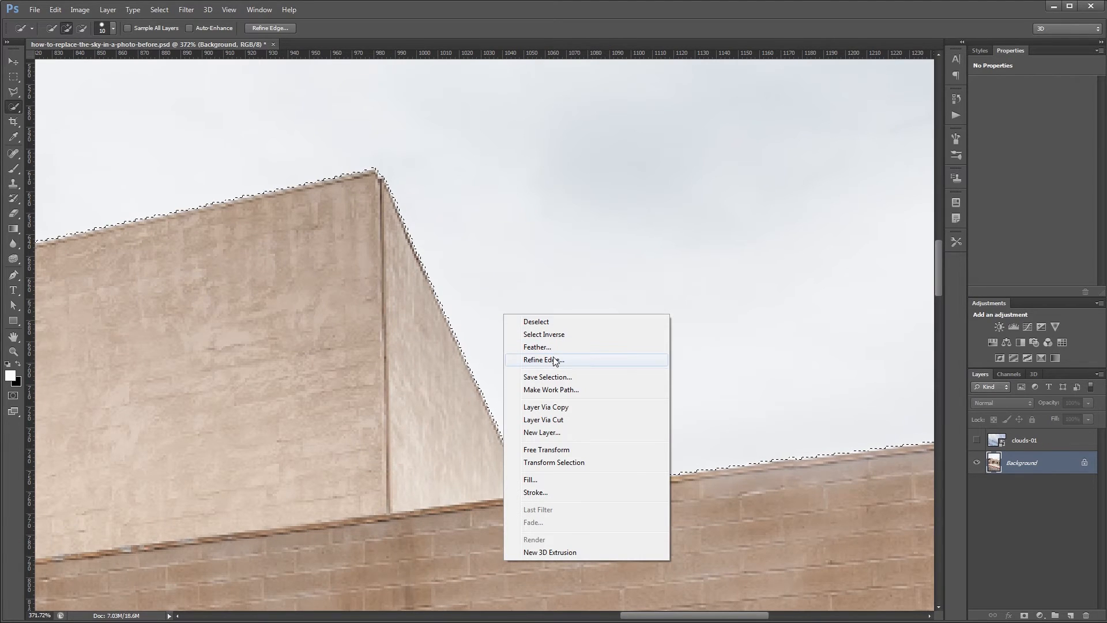
left_click(543, 359)
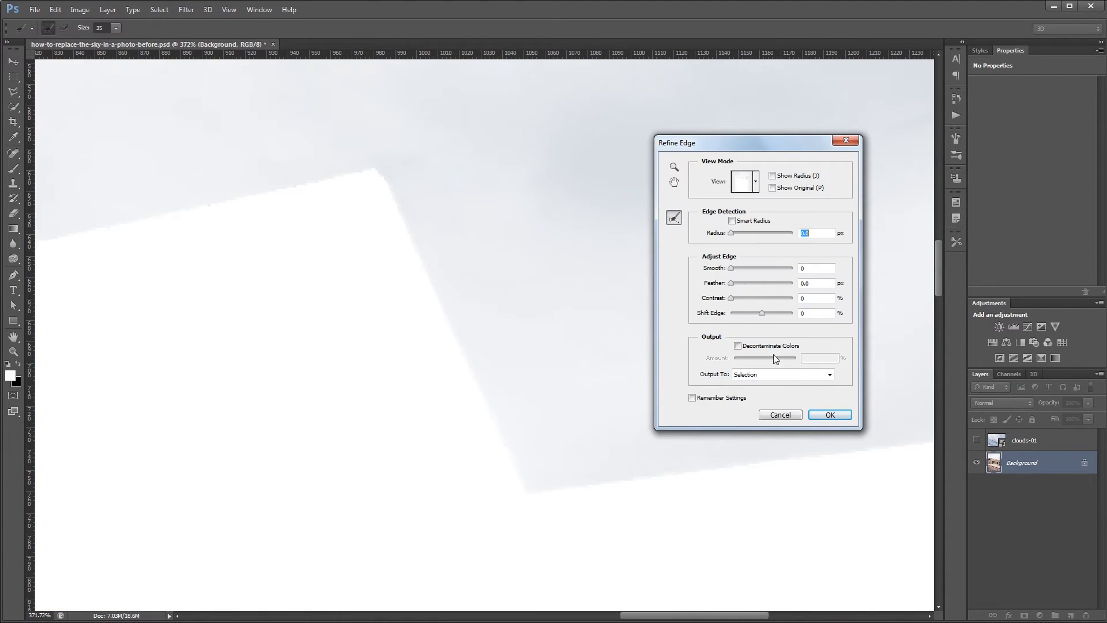
left_click(816, 268)
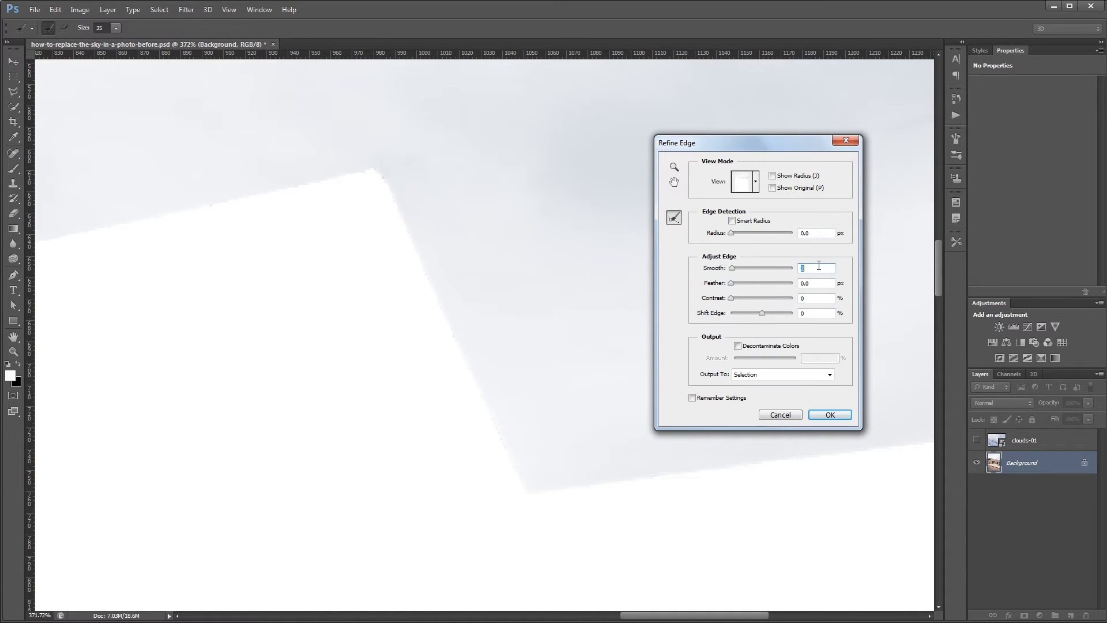
mouse_move(816, 267)
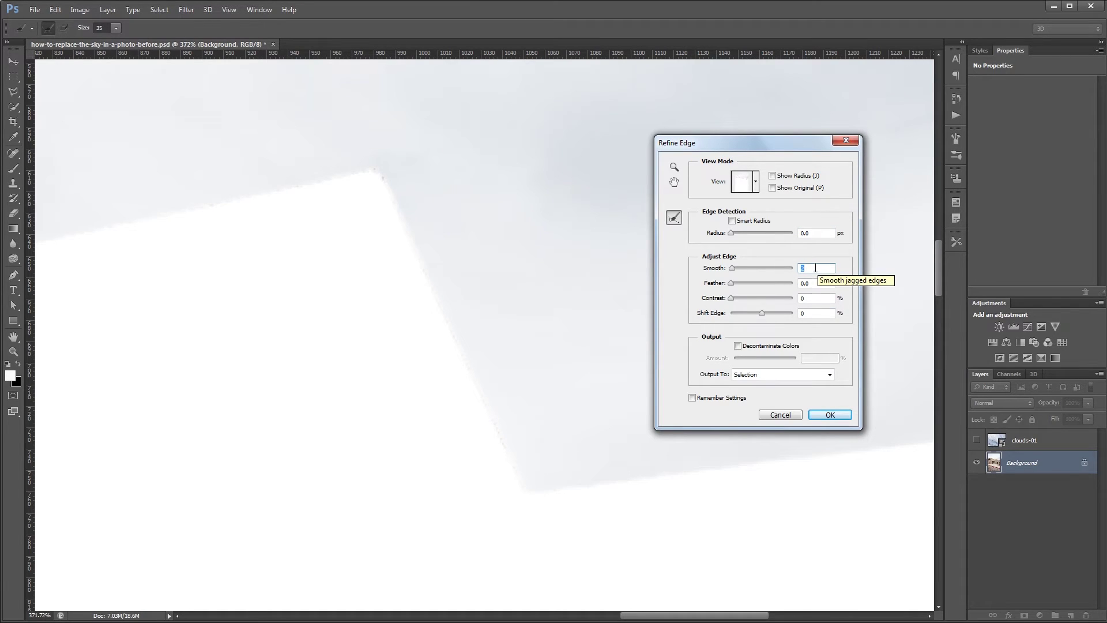
mouse_move(762, 314)
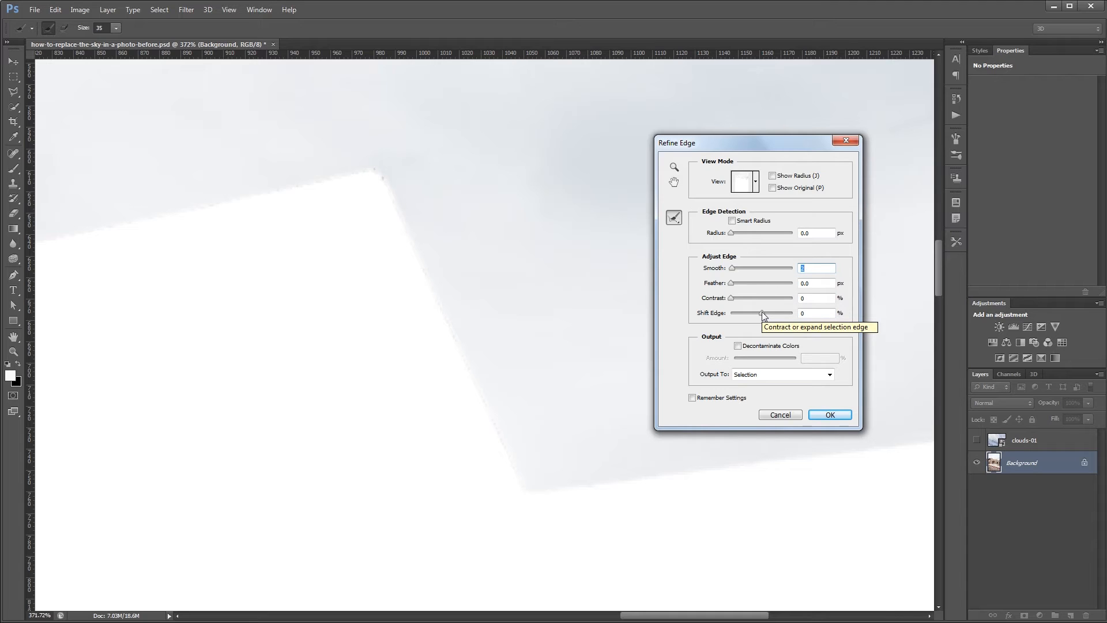
left_click_drag(761, 313, 773, 313)
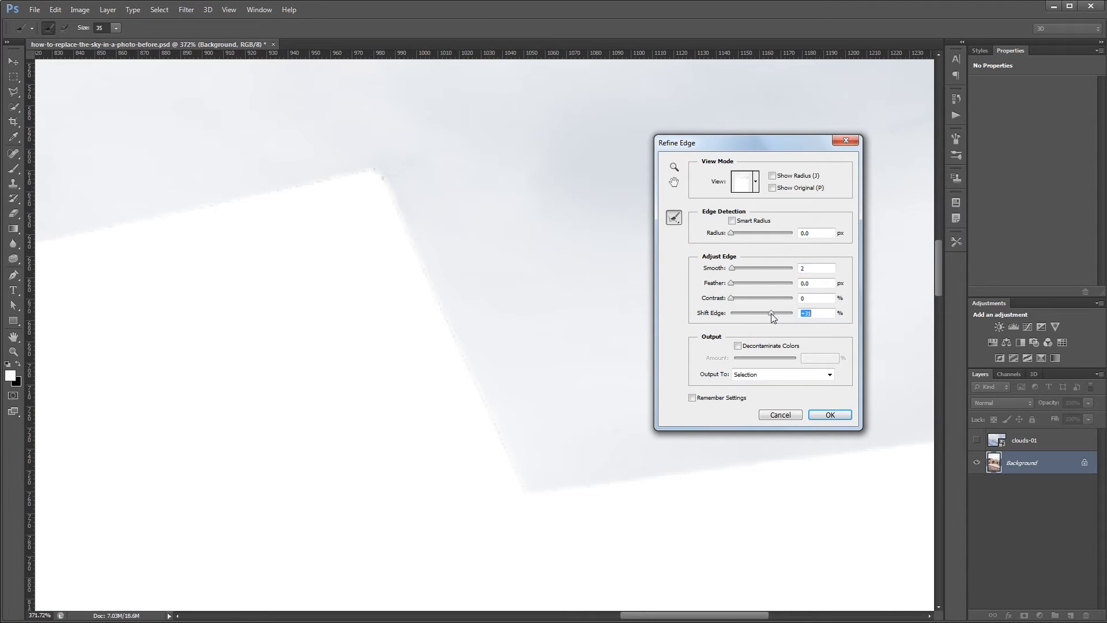
left_click_drag(773, 312, 777, 313)
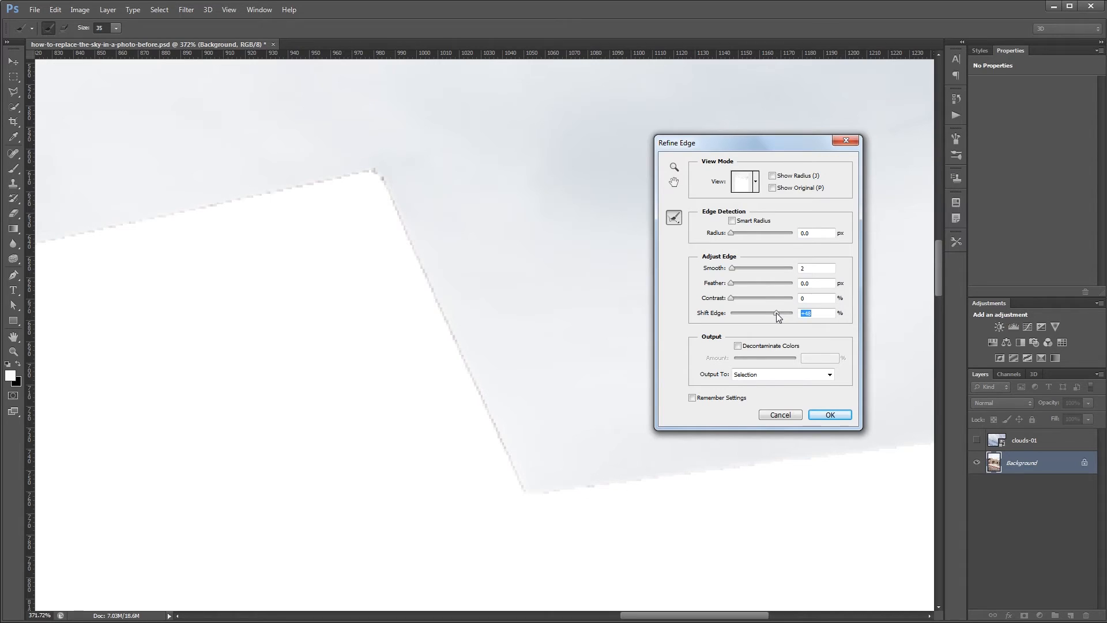
mouse_move(832, 406)
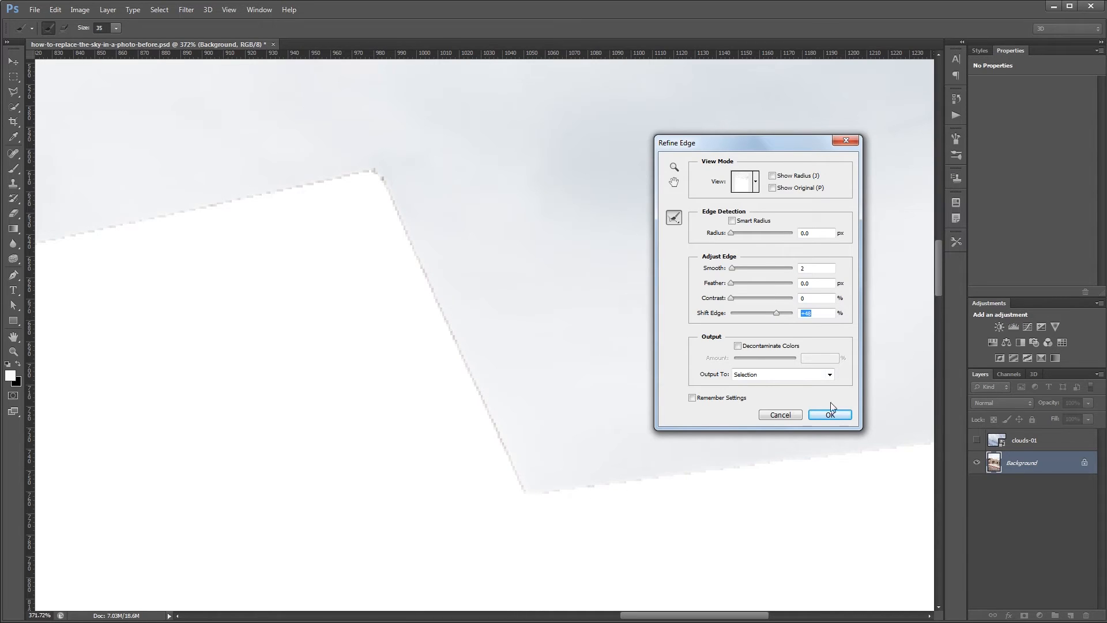
left_click(830, 415)
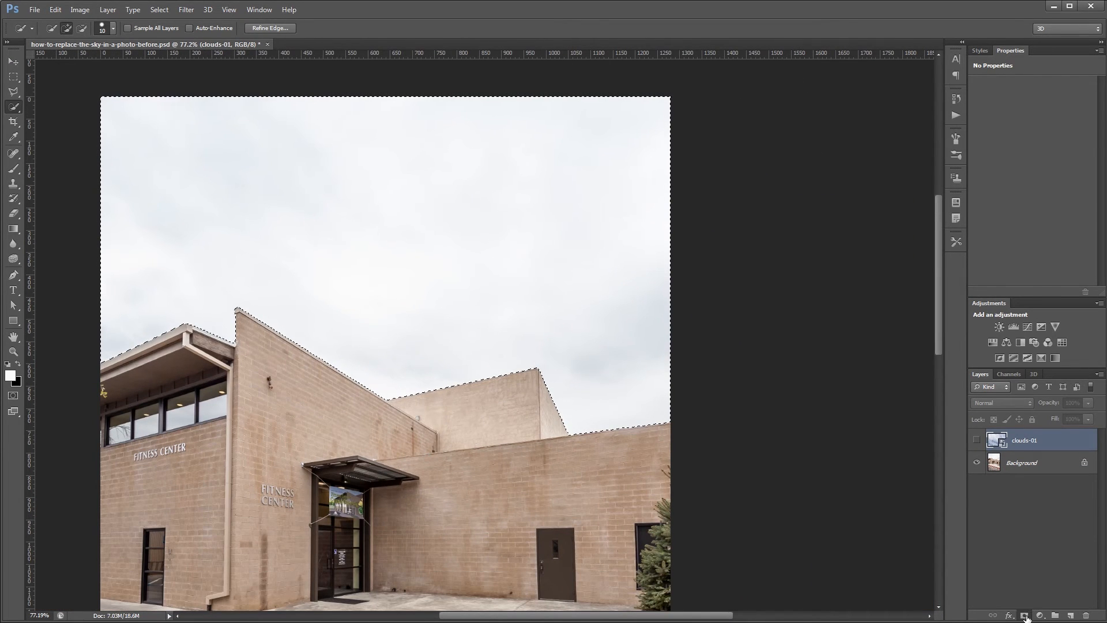
- Add a layer mask to the clouds-01 layer from the sky selection
left_click(1026, 615)
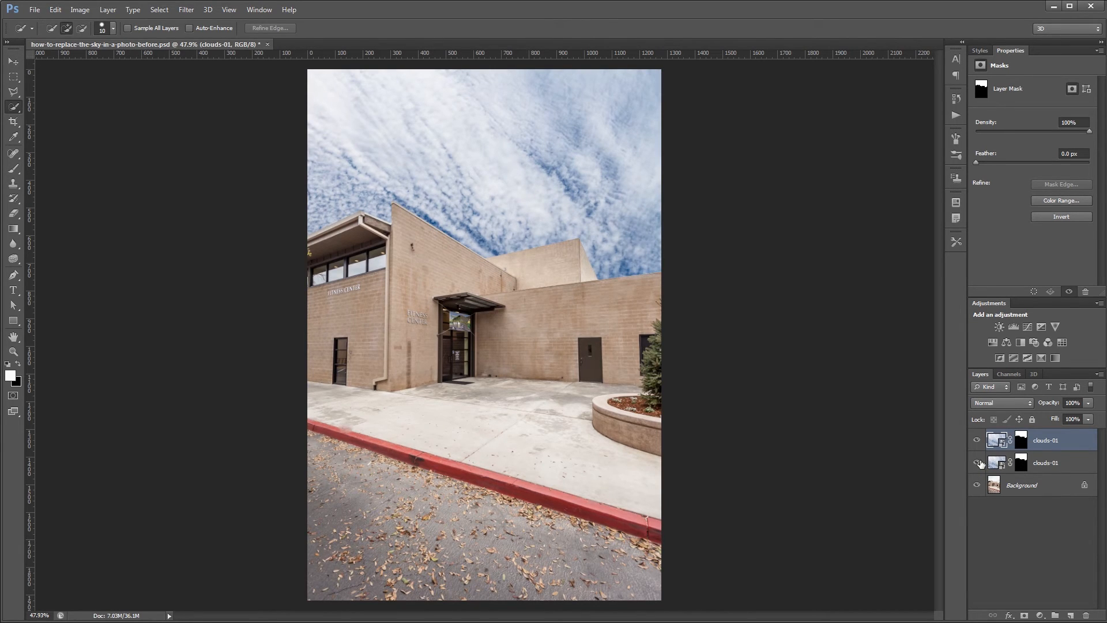
- Hide the lower clouds-01 copy and click the upper clouds layer's mask
left_click(976, 463)
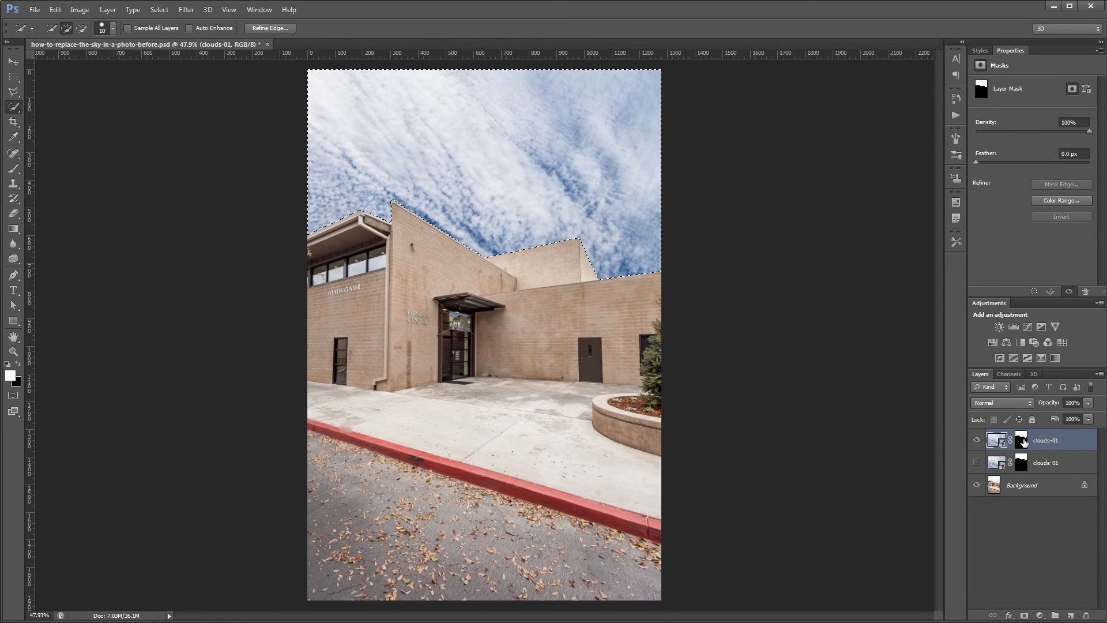
left_click(1021, 440)
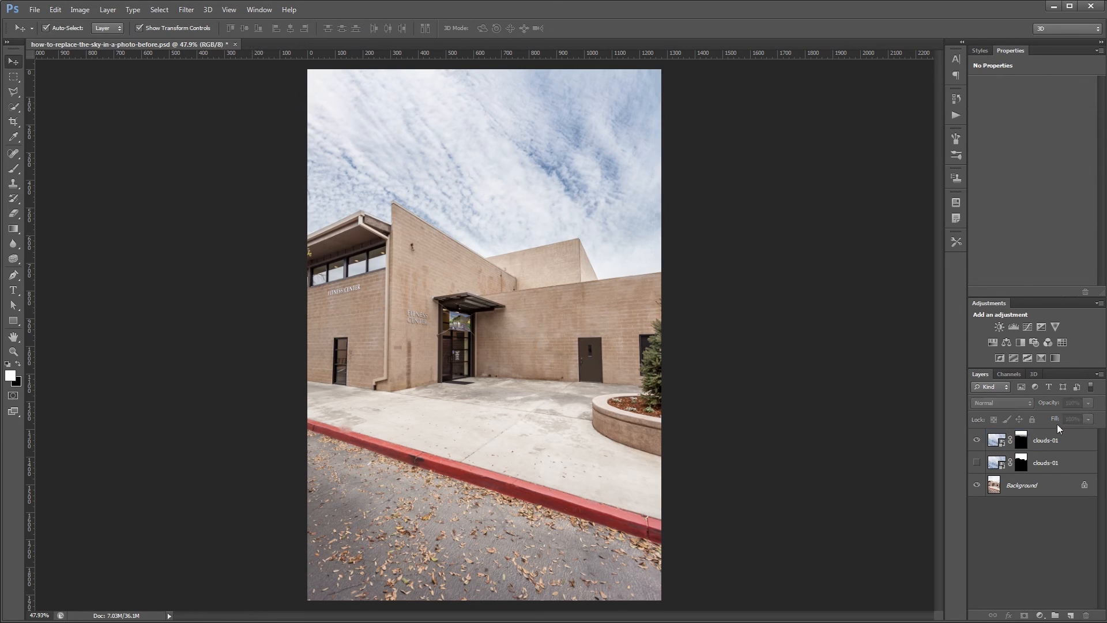
- Add a Curves adjustment above the top clouds layer and brighten the highlights for contrast
left_click(1045, 440)
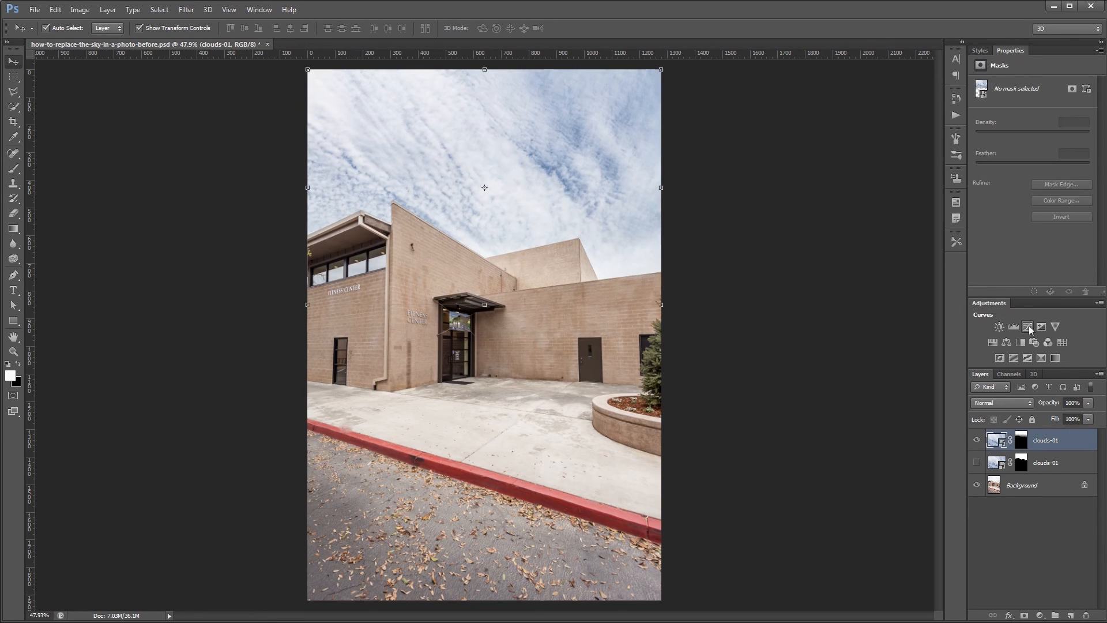
left_click(1028, 327)
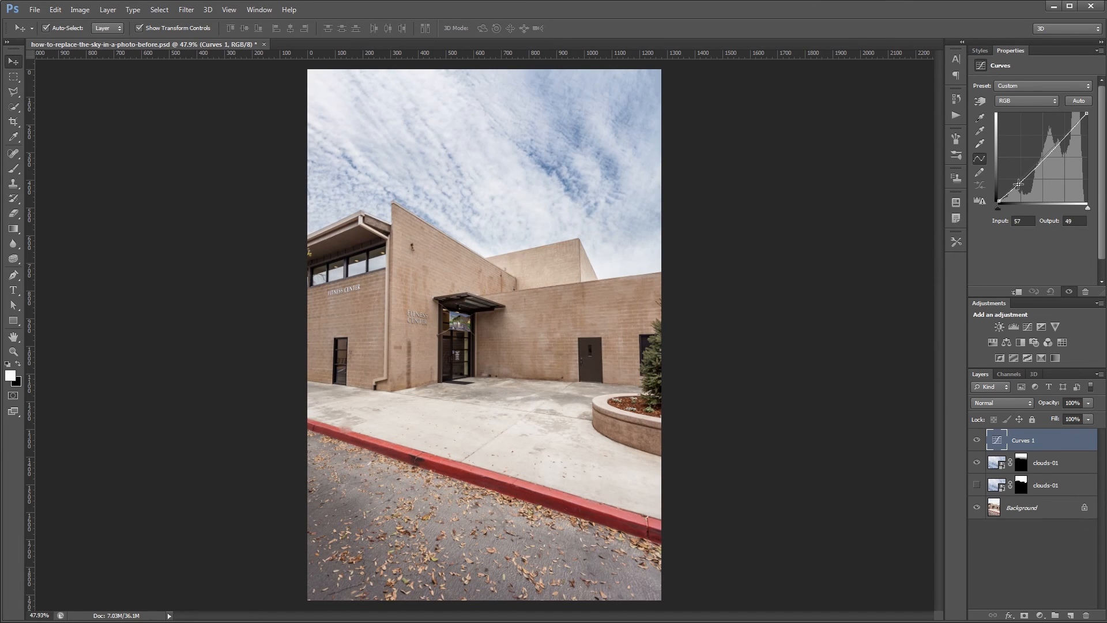
left_click_drag(1020, 184, 1066, 132)
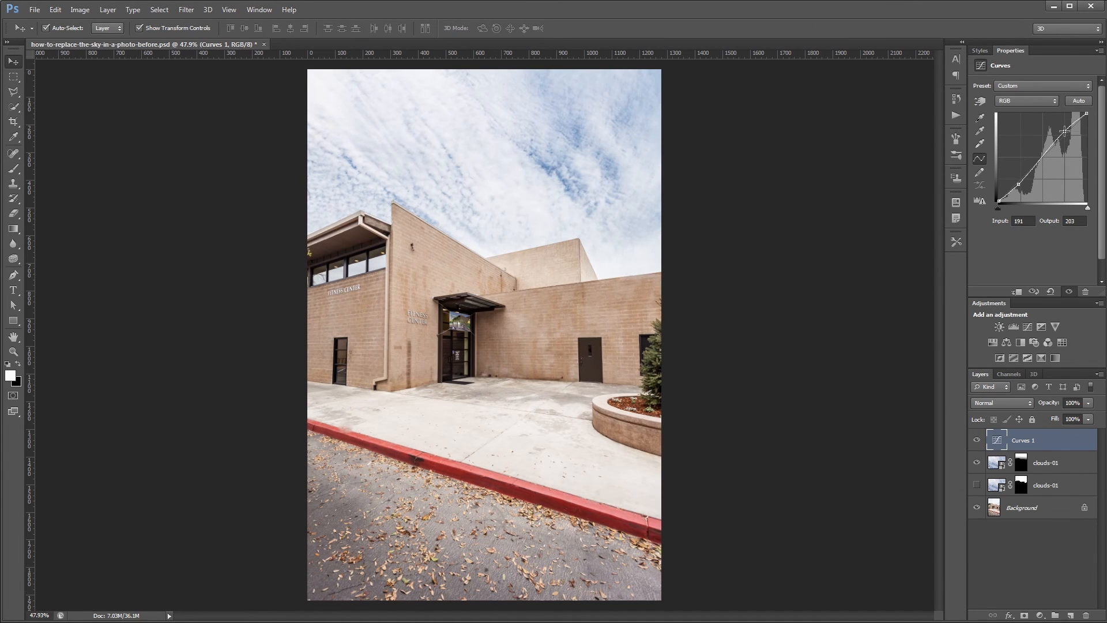